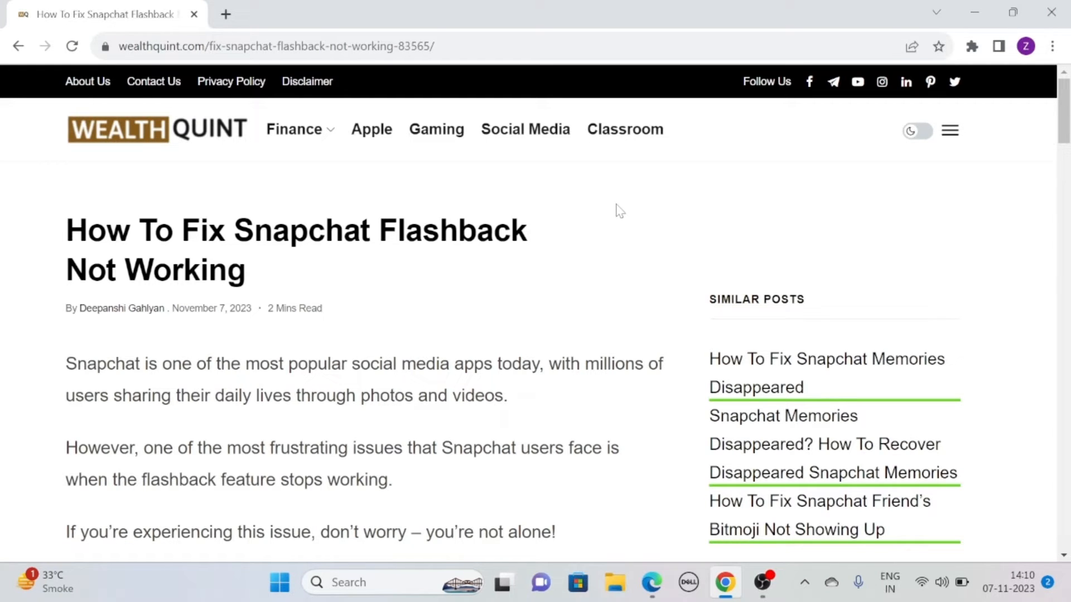
- Scroll past the article title to the introduction and the first How To Fix heading
{"action": "scroll", "scroll_direction": "down", "scroll_amount": 3}
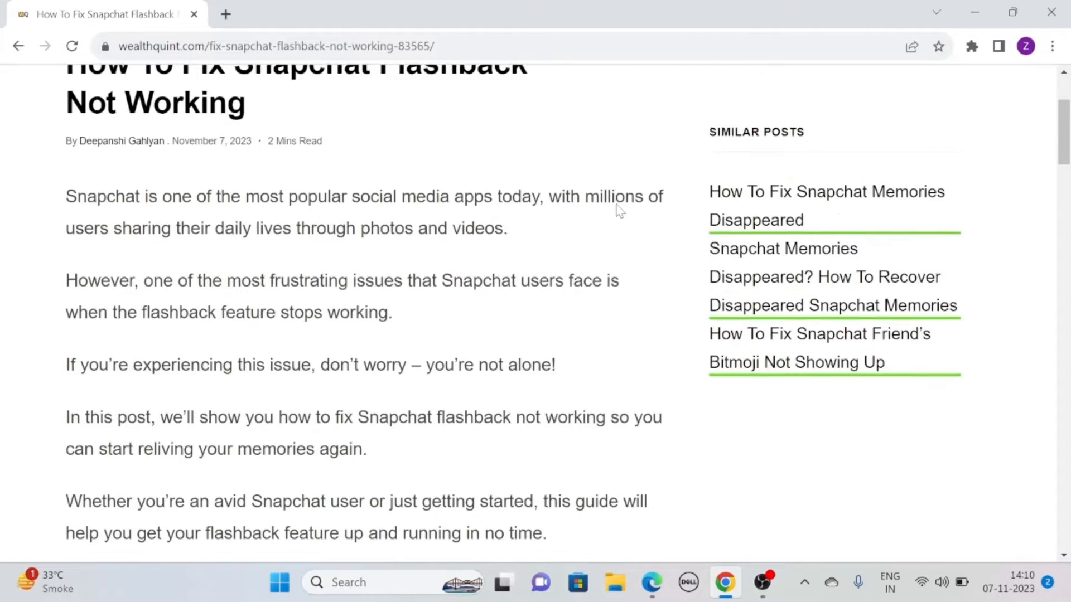
{"action": "scroll", "scroll_direction": "down", "scroll_amount": 3}
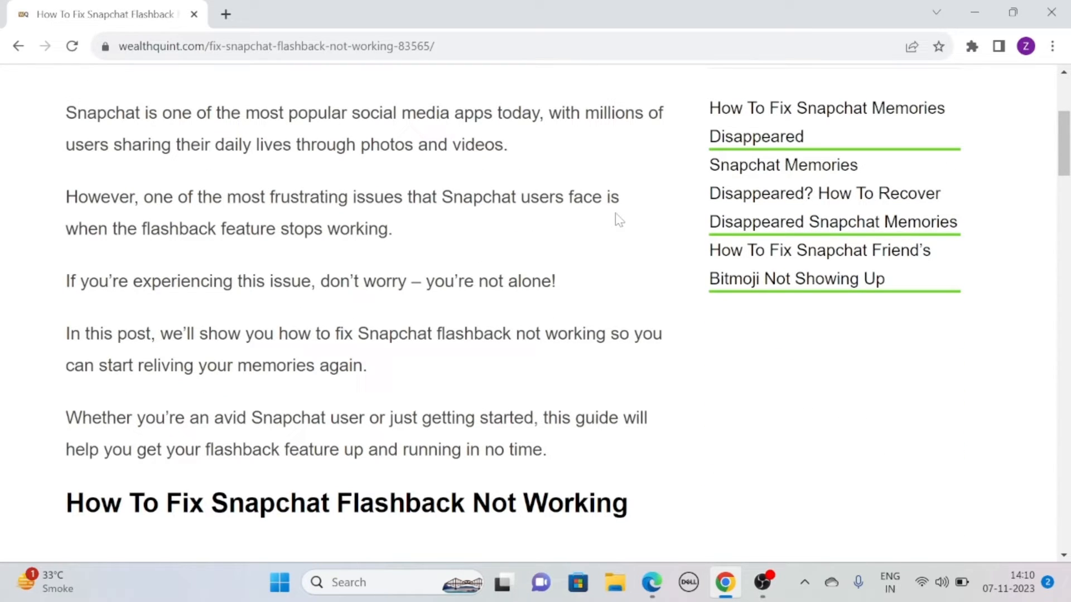
{"action": "mouse_move", "coordinate": [632, 223]}
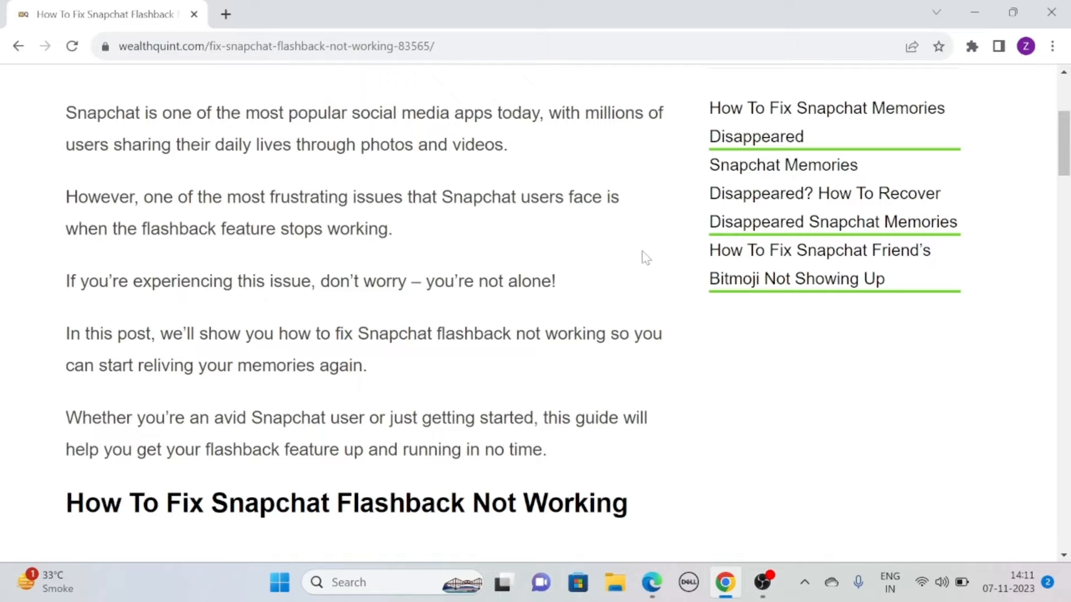
- Scroll to the Reddit example and fixes 1 and 2: check internet connection, update Snapchat
{"action": "scroll", "scroll_direction": "down", "scroll_amount": 3}
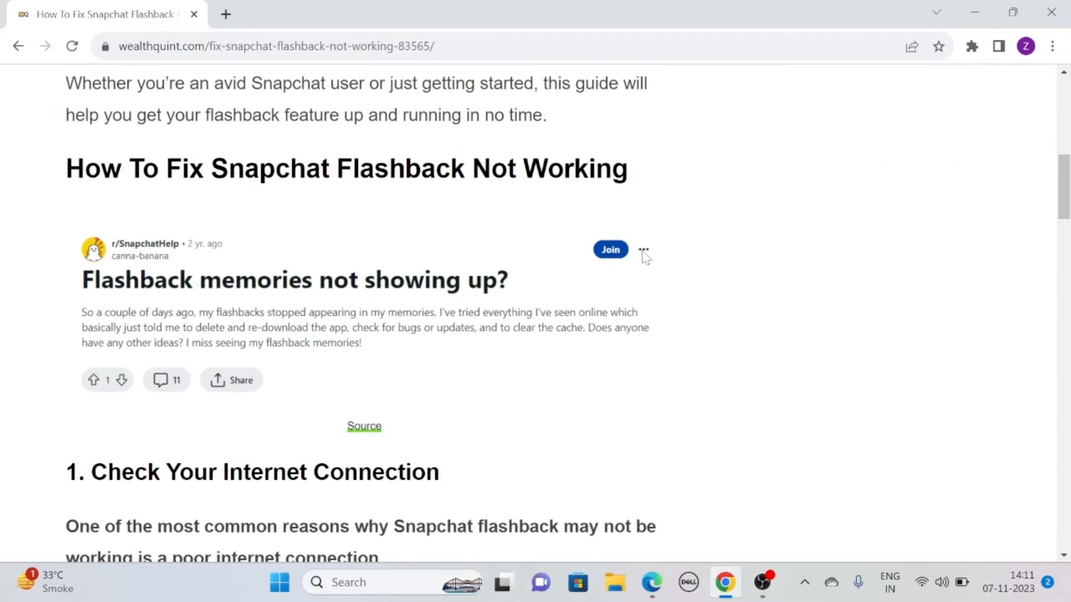
{"action": "scroll", "scroll_direction": "down", "scroll_amount": 3}
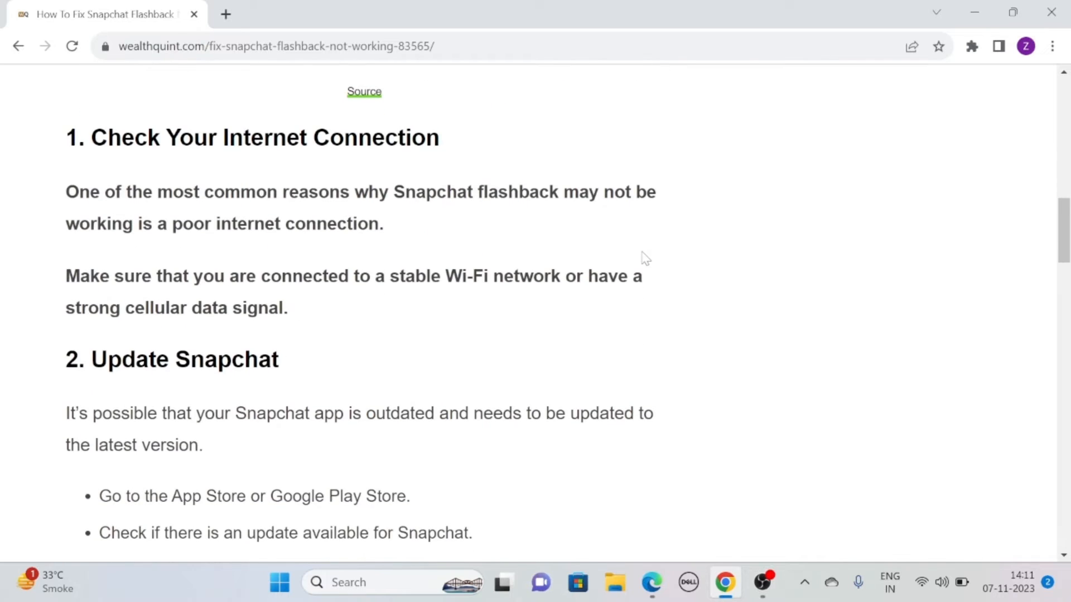
{"action": "mouse_move", "coordinate": [109, 130]}
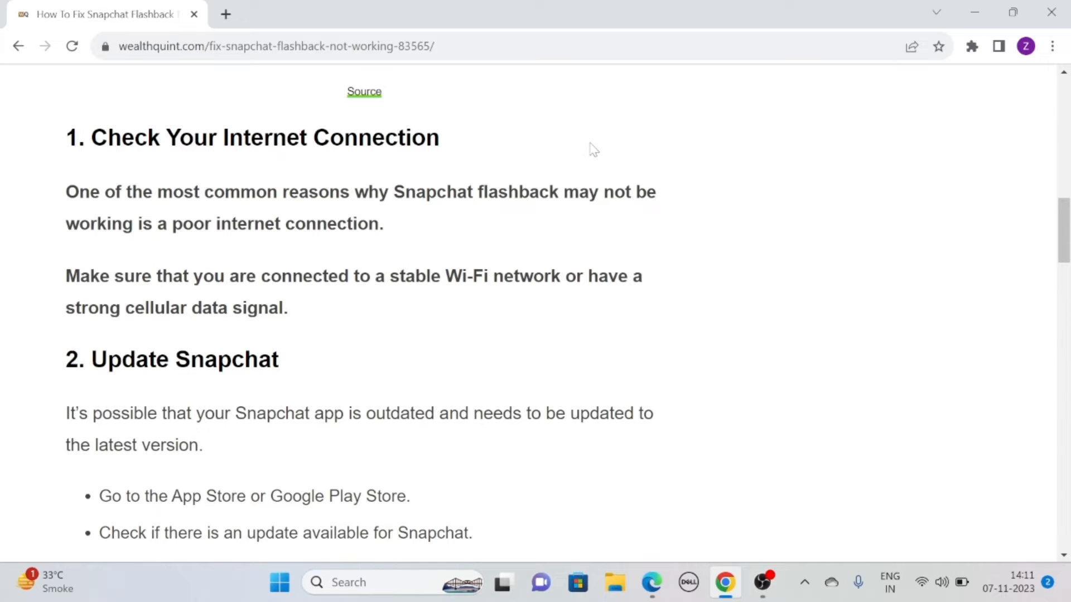
{"action": "mouse_move", "coordinate": [529, 149]}
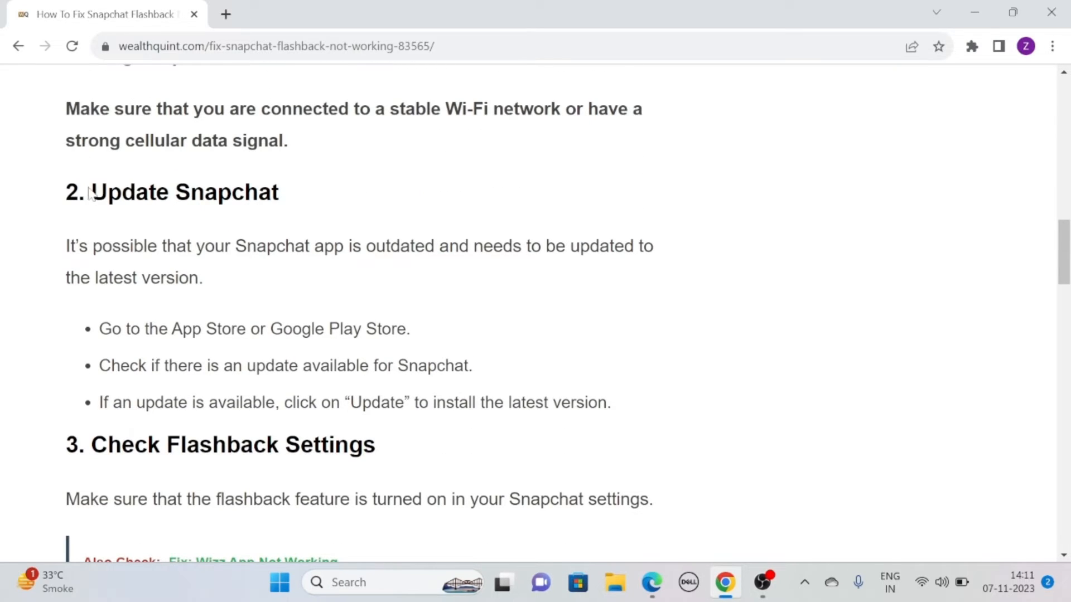
{"action": "left_click_drag", "start_coordinate": [89, 62], "coordinate": [280, 192]}
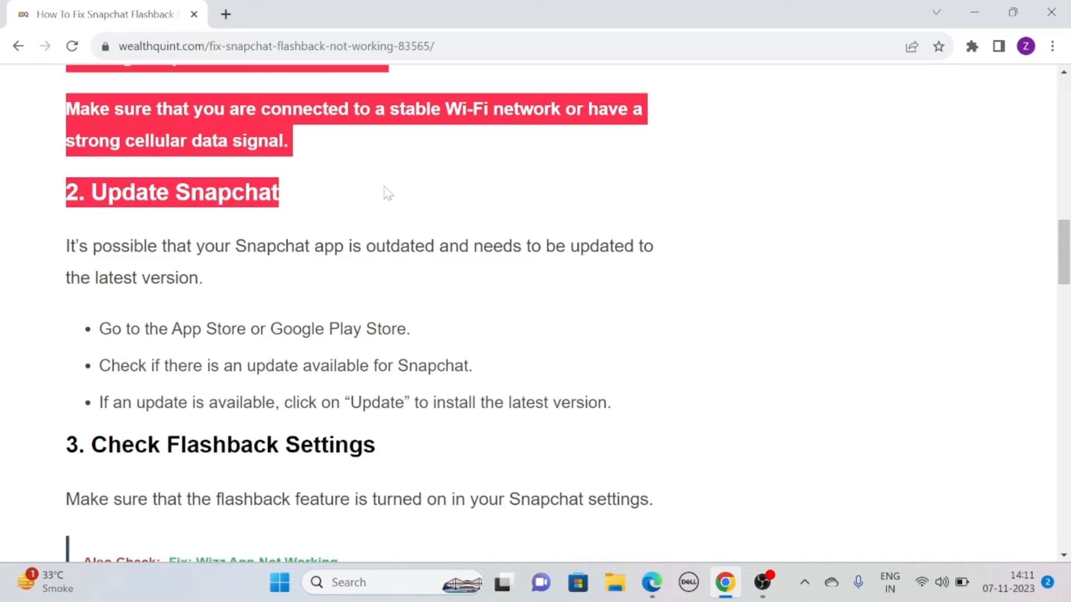
{"action": "left_click", "coordinate": [417, 192]}
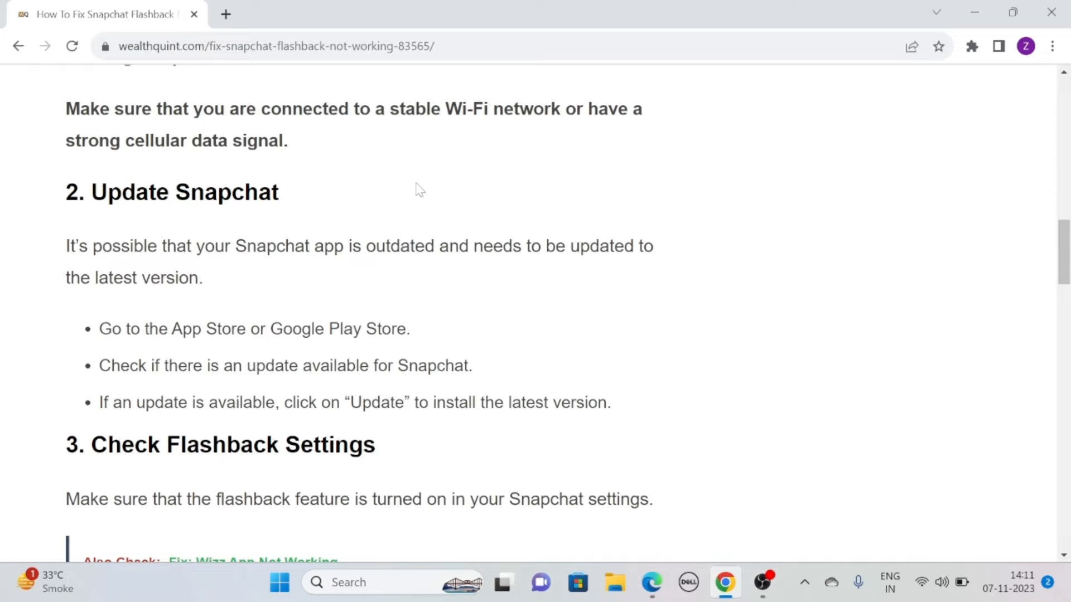
- Scroll through fix 3's Flashback settings steps until the Clear Snapchat Cache heading appears
{"action": "scroll", "scroll_direction": "down", "scroll_amount": 3}
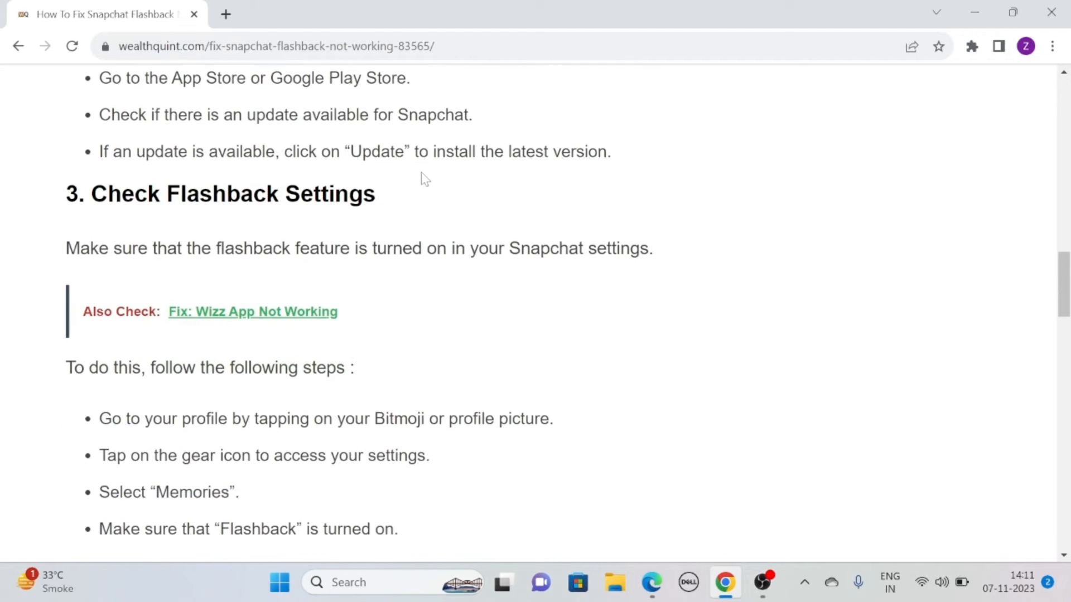
{"action": "mouse_move", "coordinate": [99, 193]}
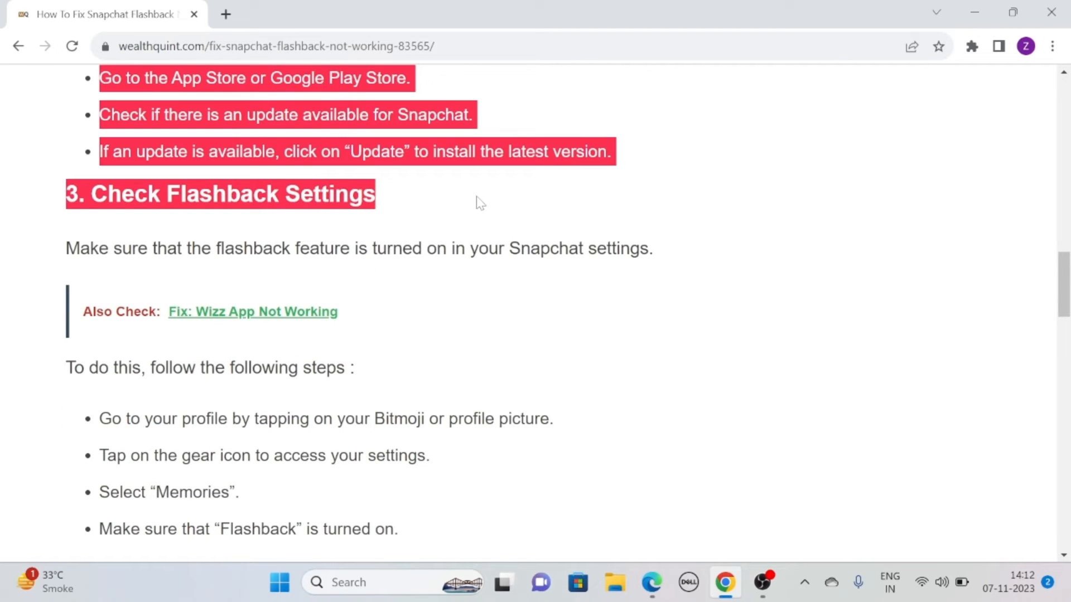
{"action": "scroll", "scroll_direction": "down", "scroll_amount": 3}
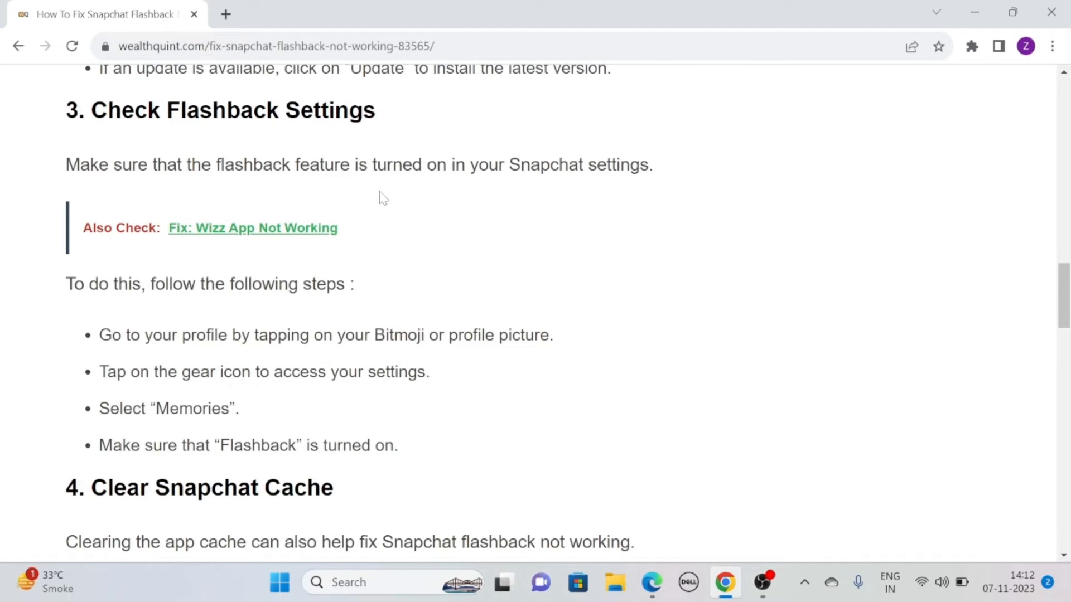
{"action": "mouse_move", "coordinate": [493, 195]}
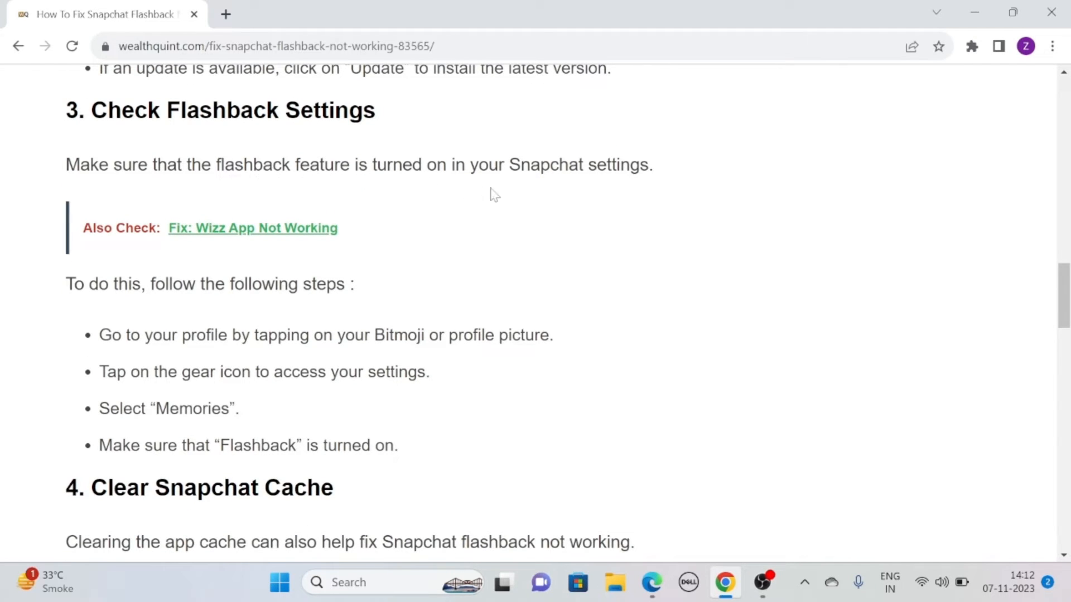
{"action": "mouse_move", "coordinate": [679, 203]}
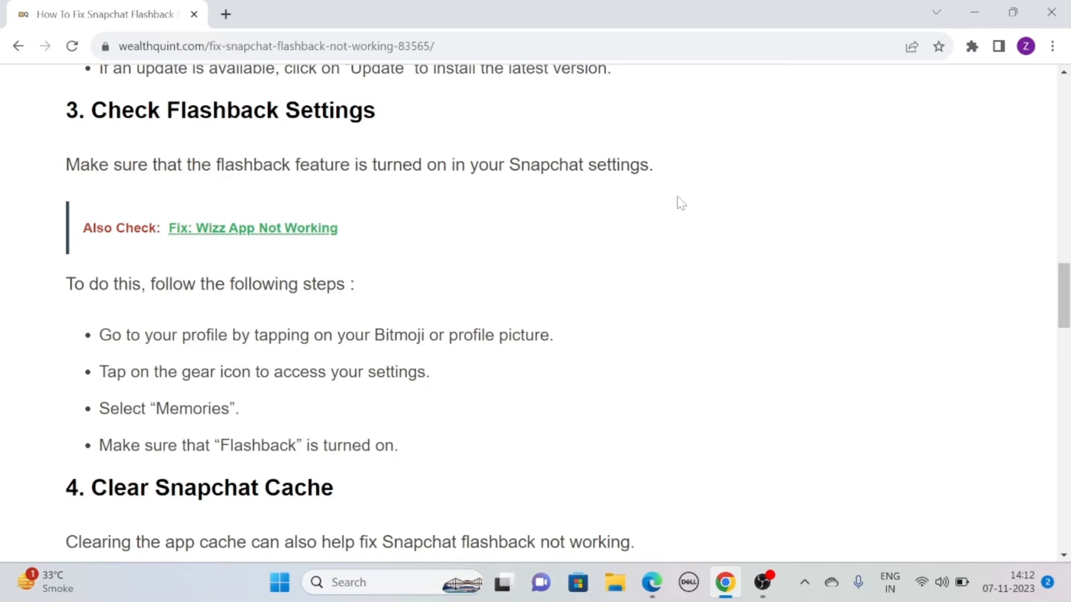
- Scroll to fix 4's iPhone and Android cache-clearing instructions
{"action": "scroll", "scroll_direction": "down", "scroll_amount": 3}
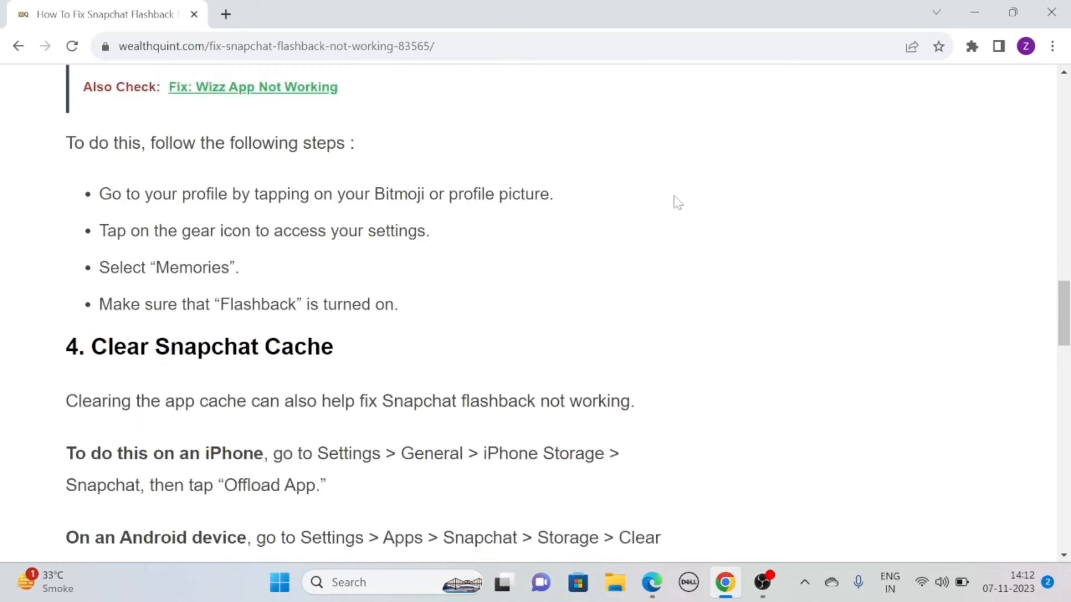
{"action": "scroll", "scroll_direction": "down", "scroll_amount": 3}
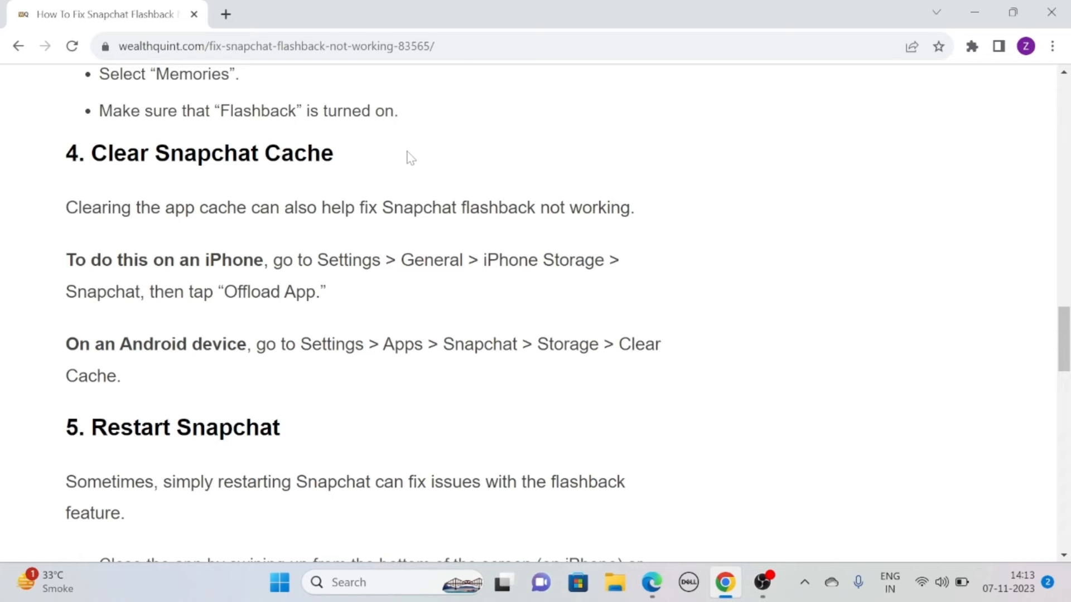
- Scroll to fix 5's Restart Snapchat steps and clear the text highlight
{"action": "scroll", "scroll_direction": "down", "scroll_amount": 3}
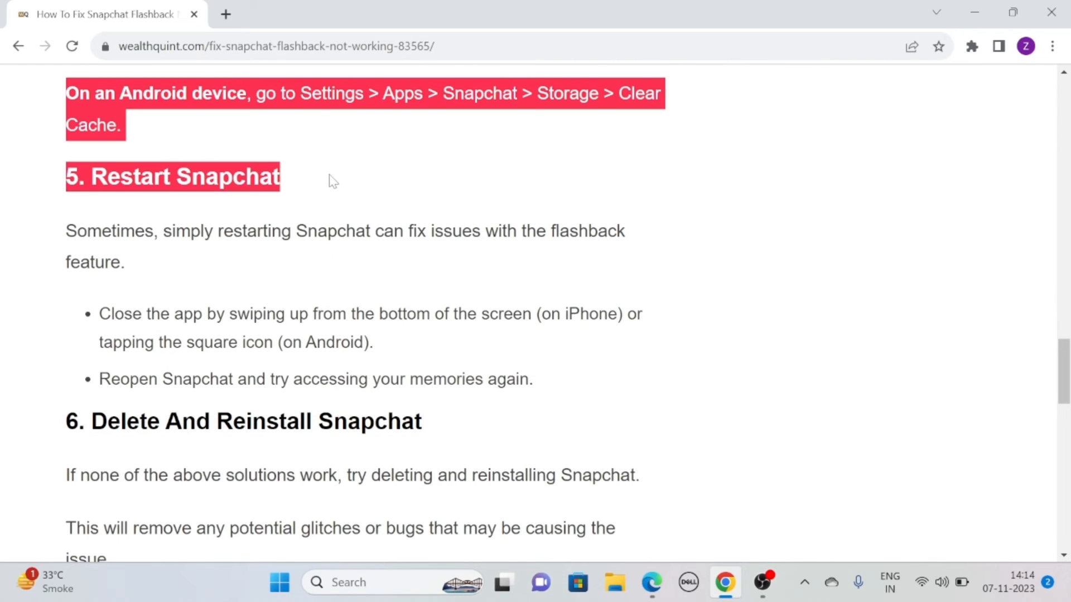
{"action": "left_click", "coordinate": [369, 181]}
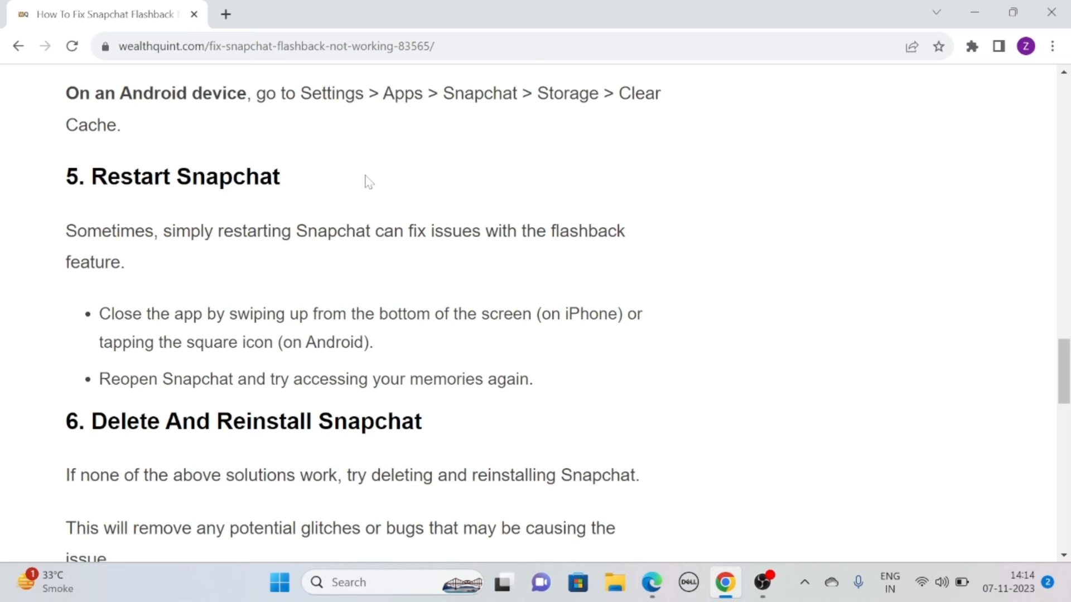
- Scroll through fix 6's delete-and-reinstall steps to the Similar Posts links
{"action": "scroll", "scroll_direction": "down", "scroll_amount": 3}
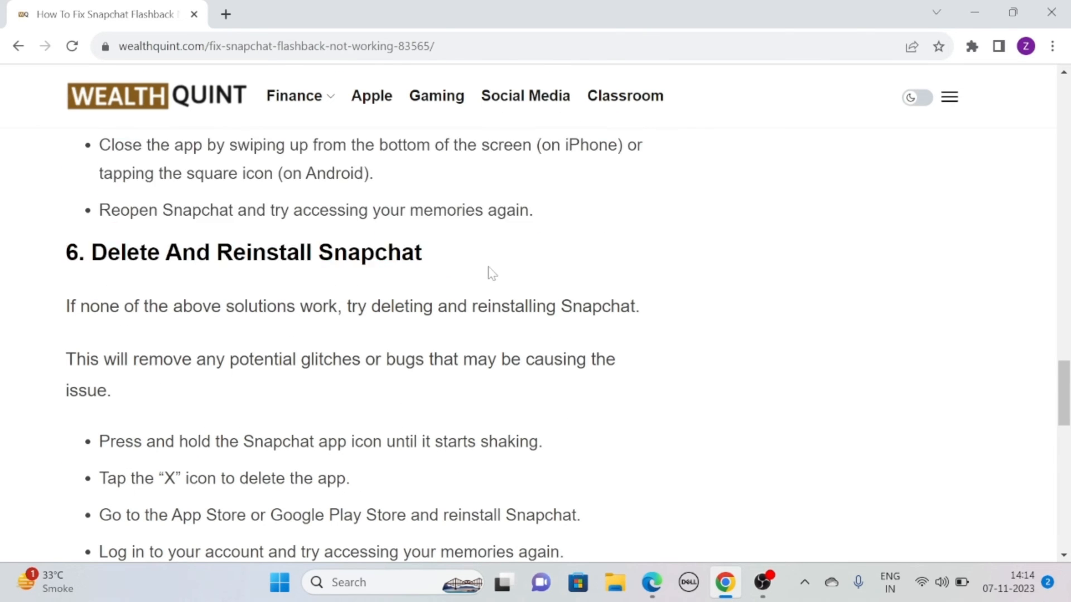
{"action": "scroll", "scroll_direction": "down", "scroll_amount": 3}
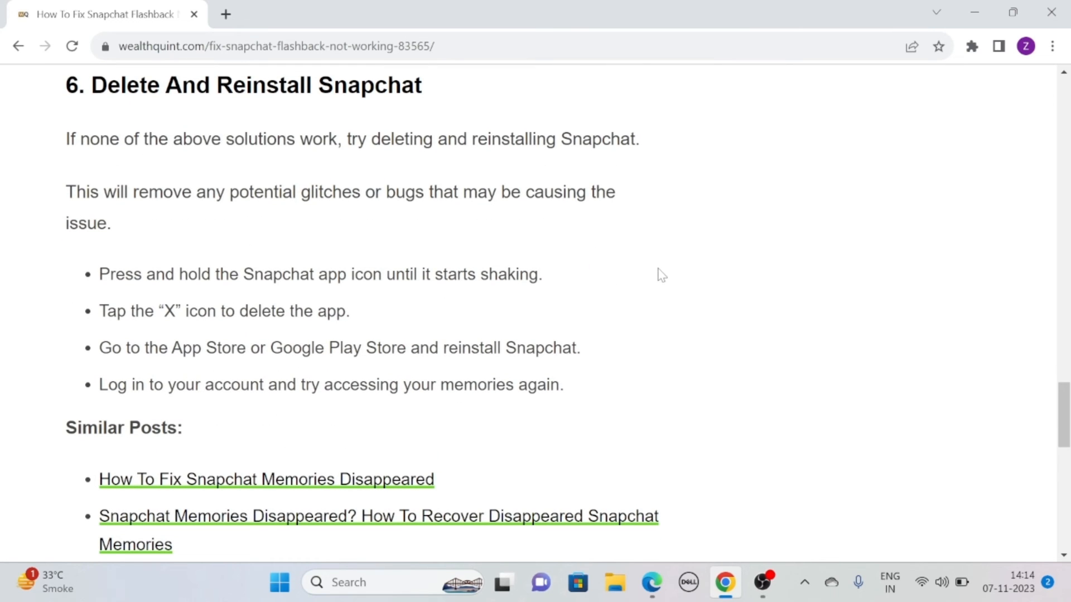